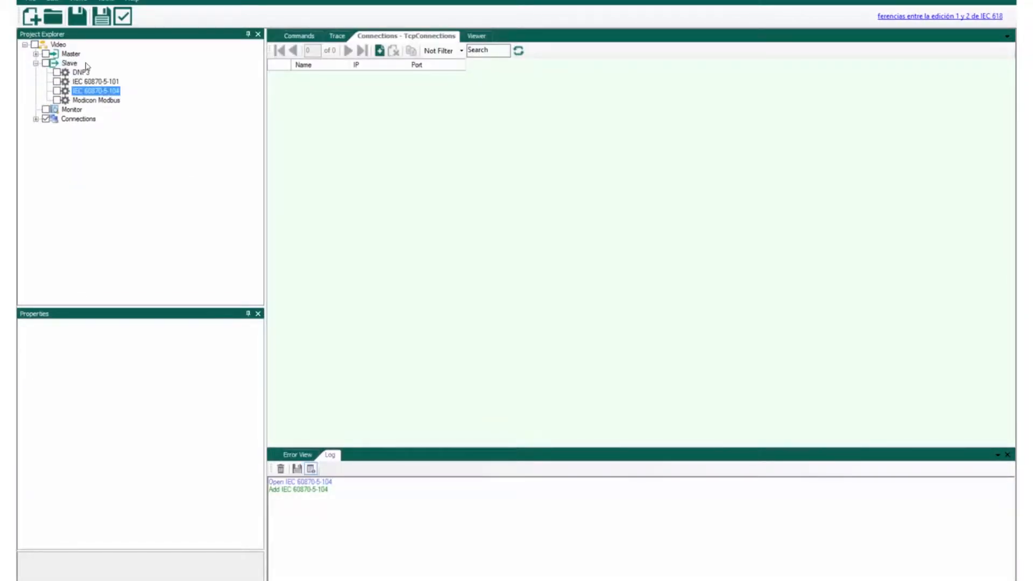
Add the IEC 60870-5-104 slave from the Project Explorer
double_click(91, 91)
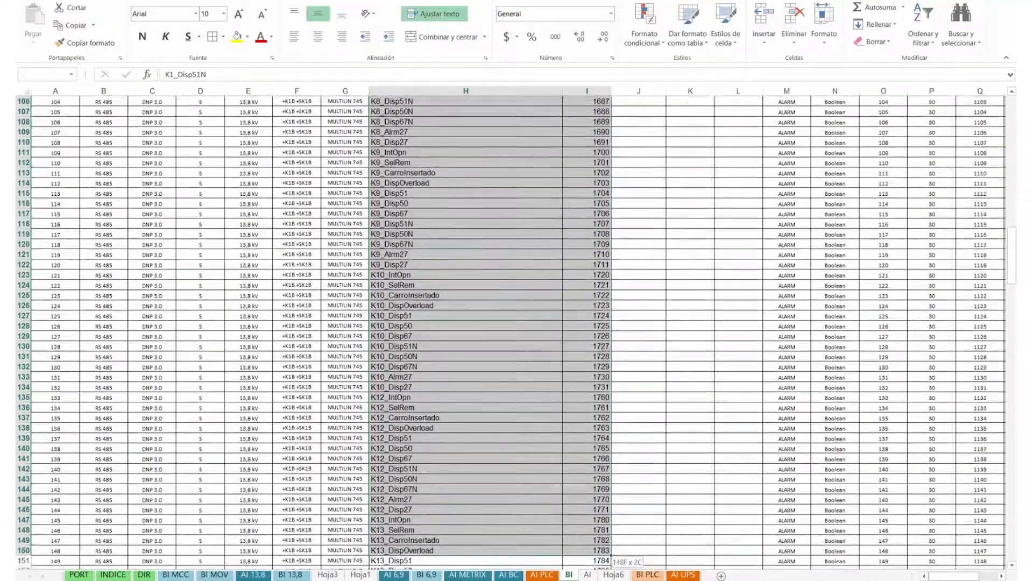
Scroll through the AI sheet's DIRECCION address column for the analog signals
scroll("down", 3)
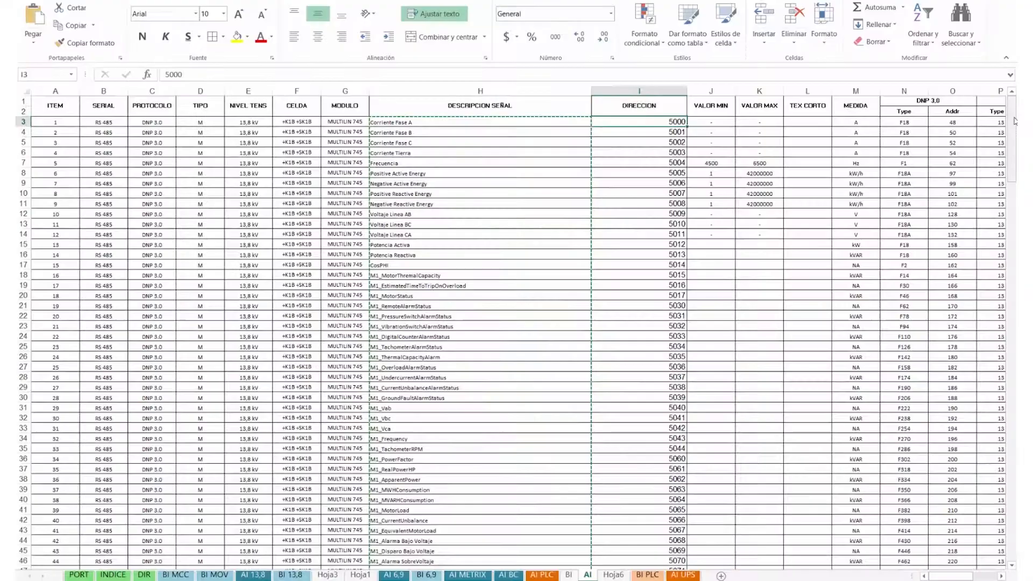
scroll("down", 3)
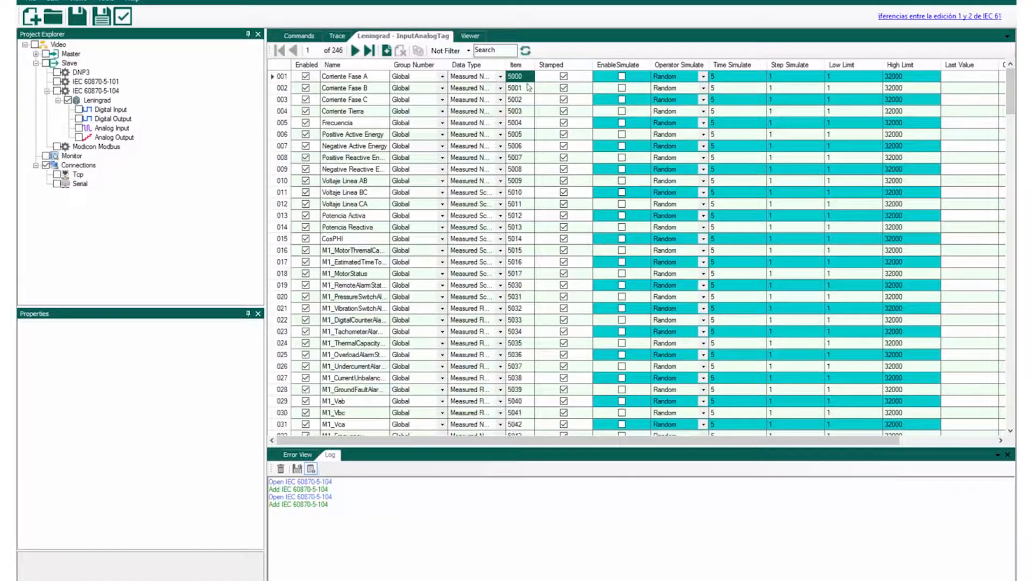
Select all 246 Leningrad analog tags and enable simulation with time 3, high limit 2000
left_click(370, 50)
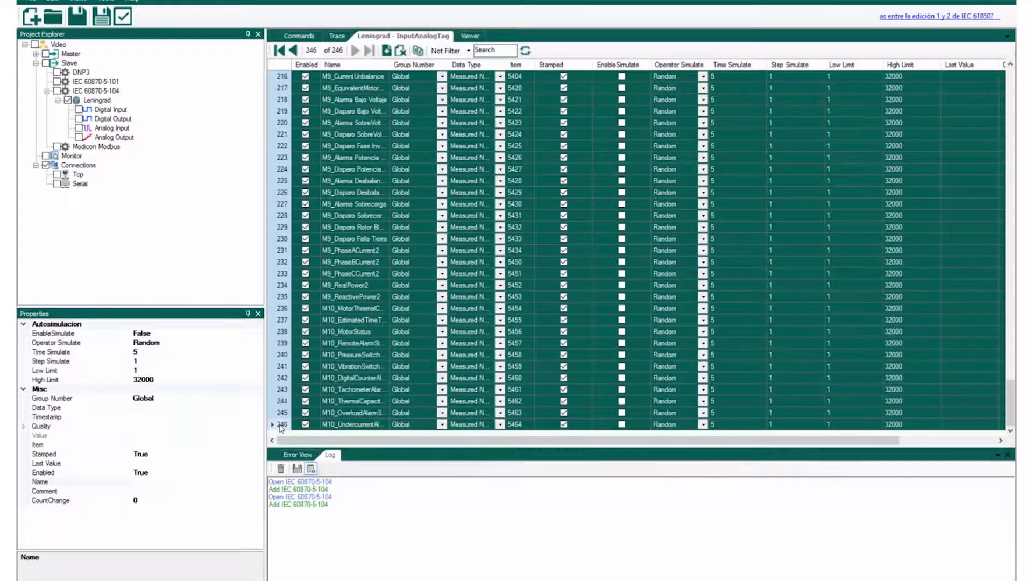
left_click(53, 333)
type("2000")
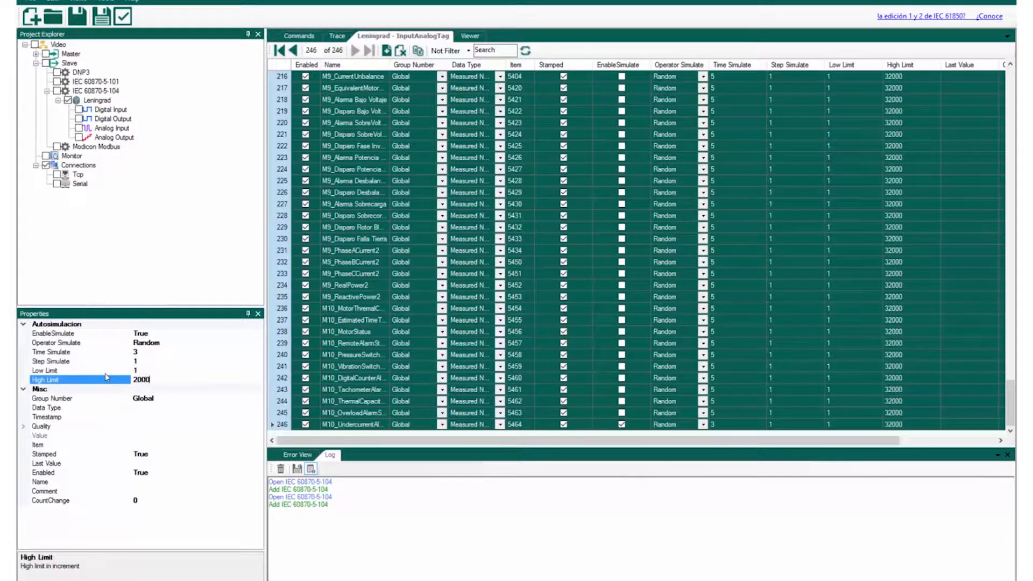
right_click(98, 99)
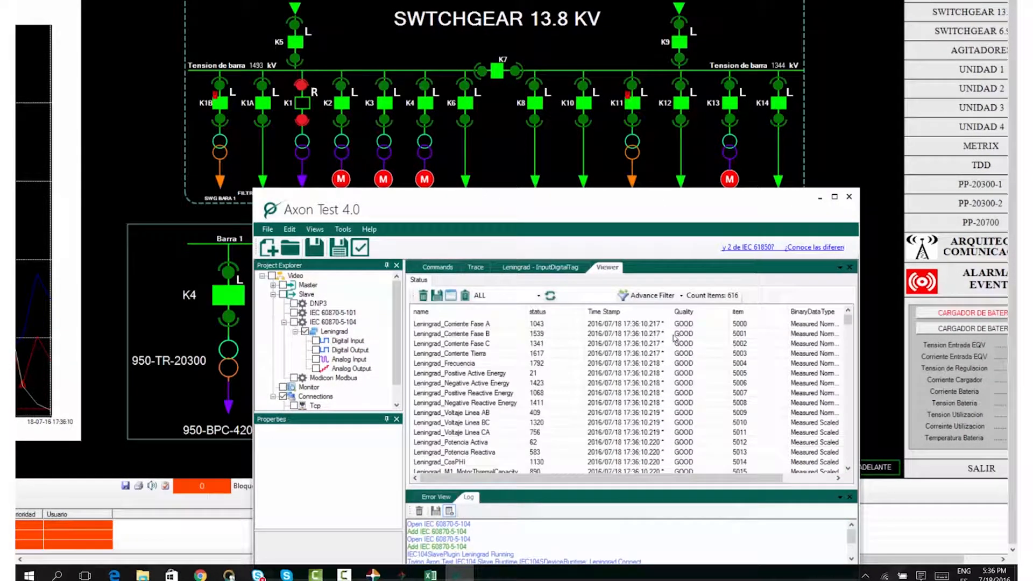
Apply an advanced data-type filter in the Viewer, leaving the tag list empty
left_click(649, 295)
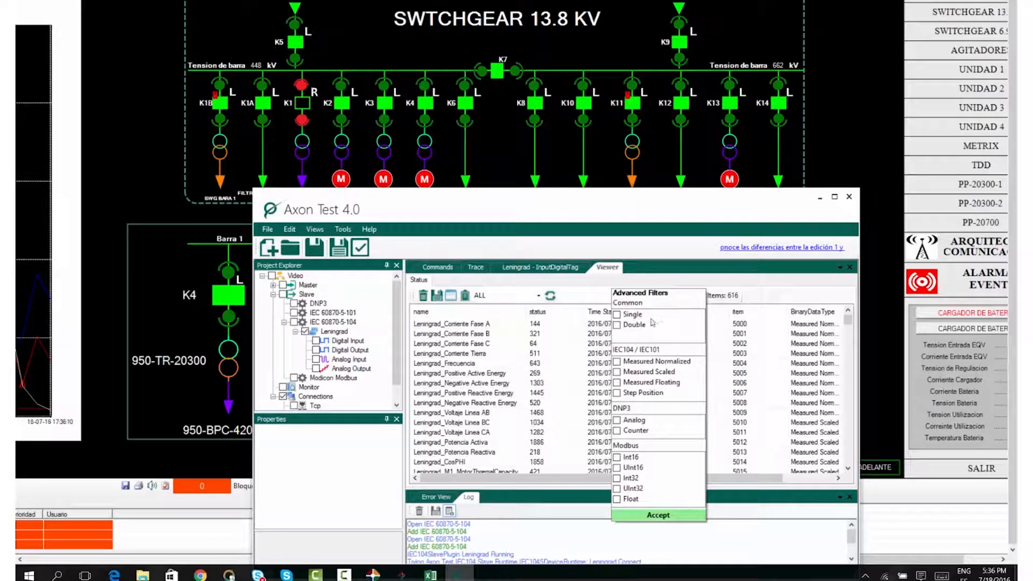
left_click(657, 515)
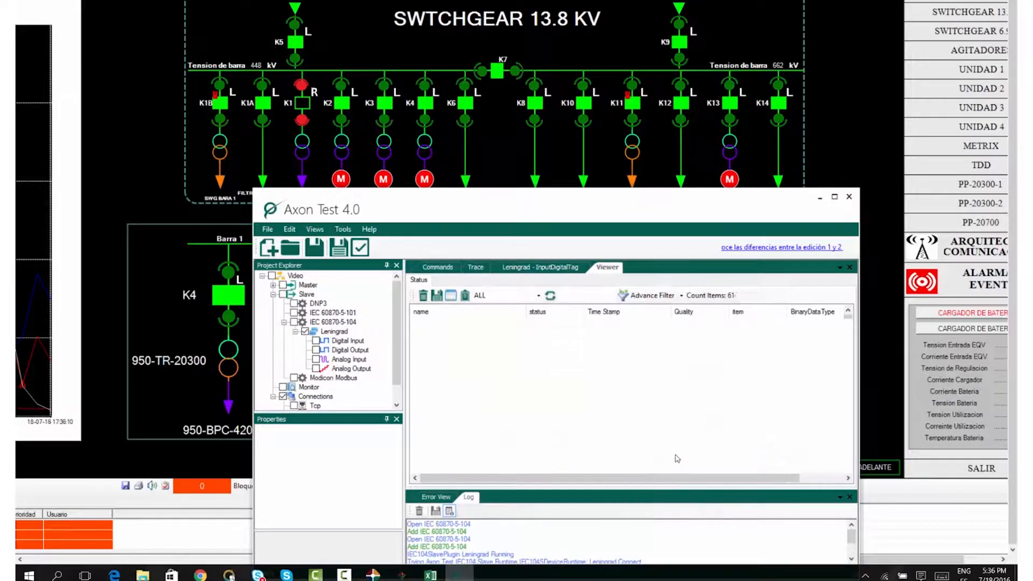